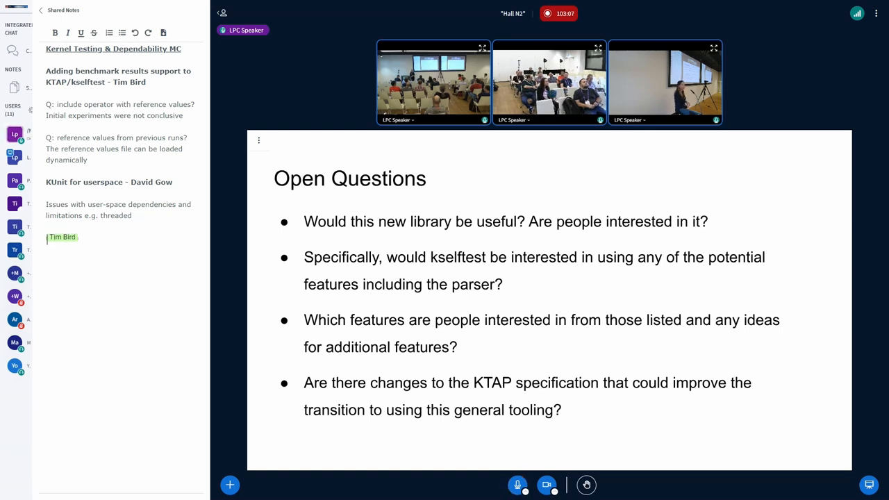
type("make it a validator")
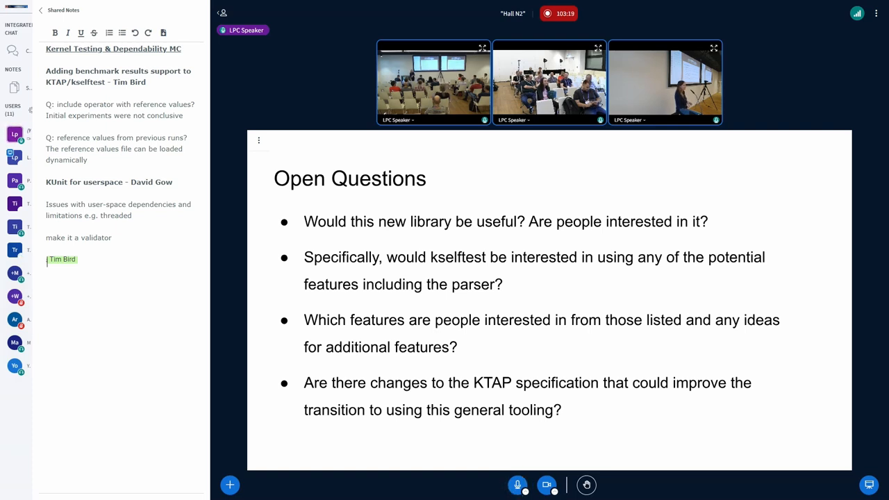
type("ibute it via pypy")
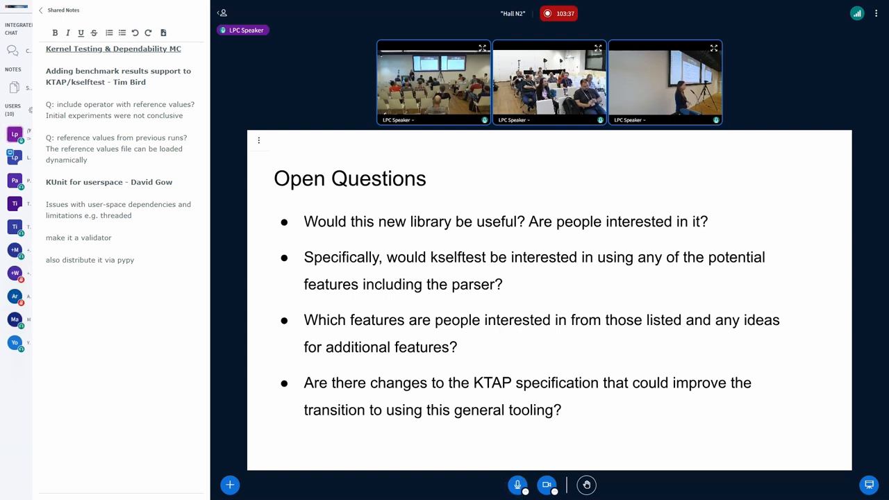
type("Tim Bird")
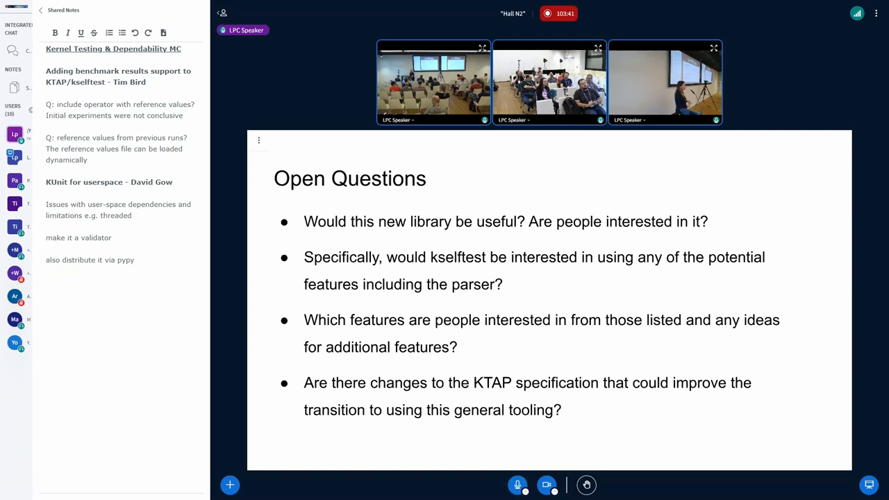
type("Tim Bird")
type("kunit support")
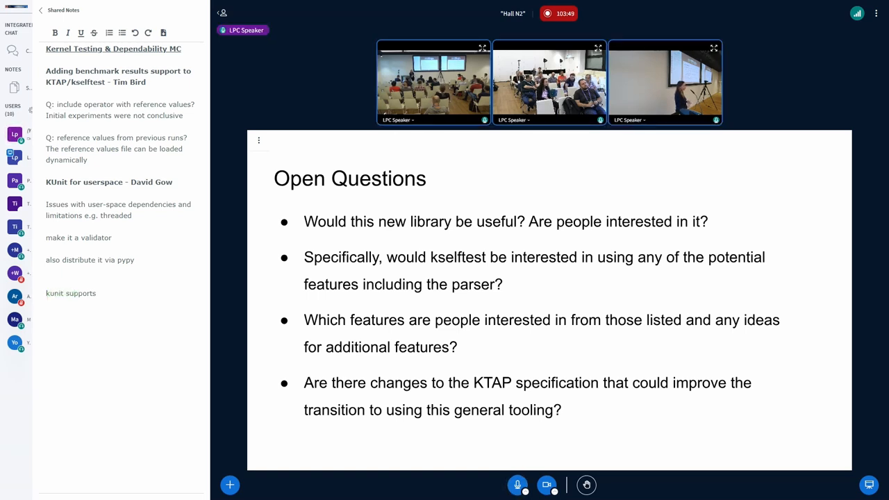
type("streaming")
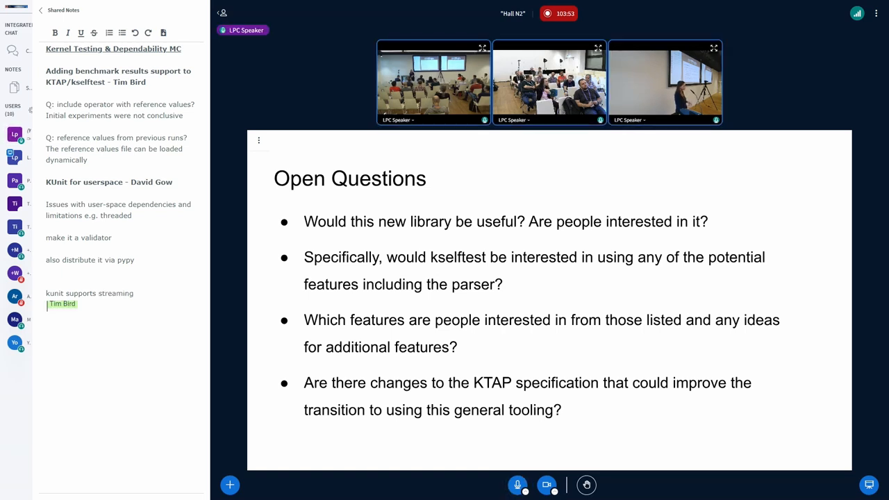
type("- would this support that?")
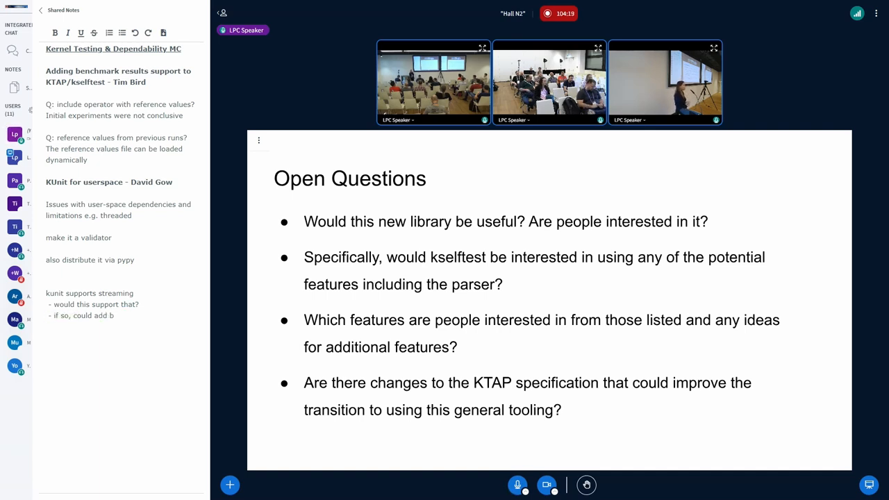
type("Tim Bird")
type("enchmark evaluation")
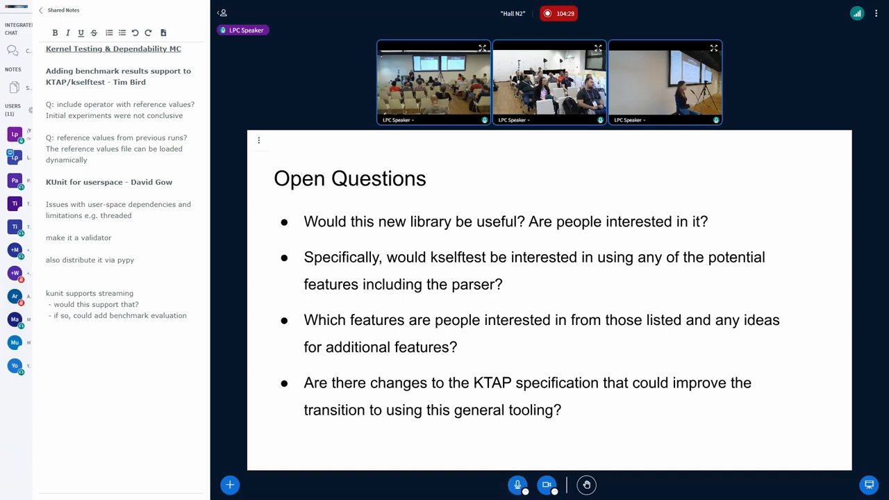
type("into the stream processing")
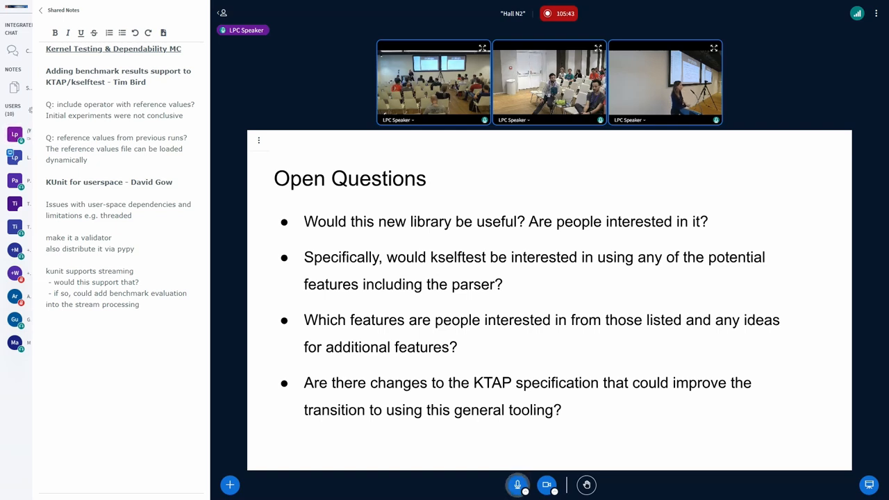
type("Tim Bird")
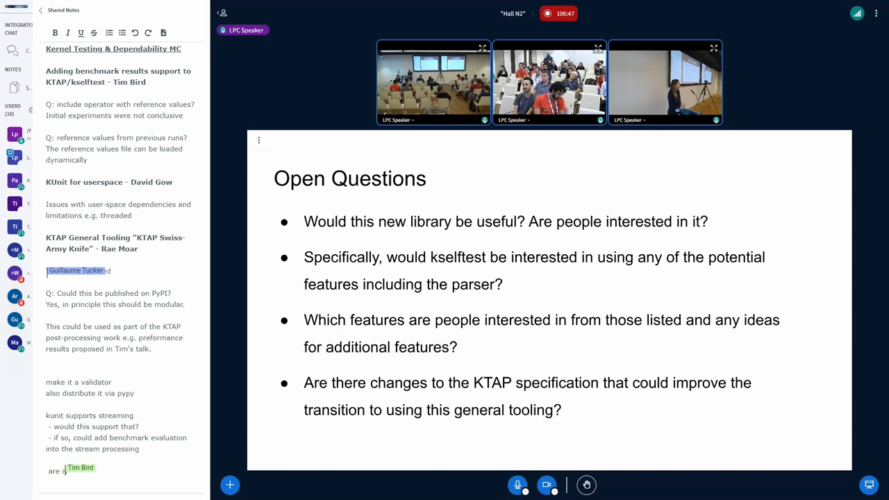
type("as KTAP validator.")
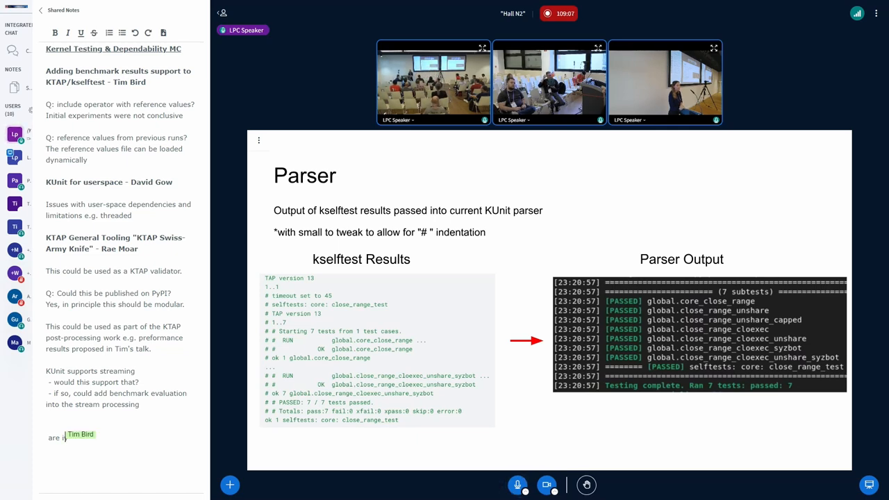
type("y")
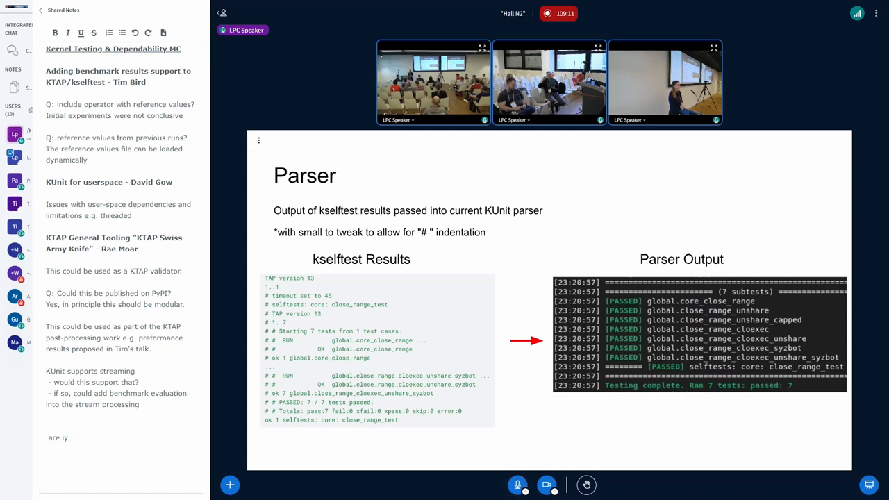
type("Guillaume Tucker")
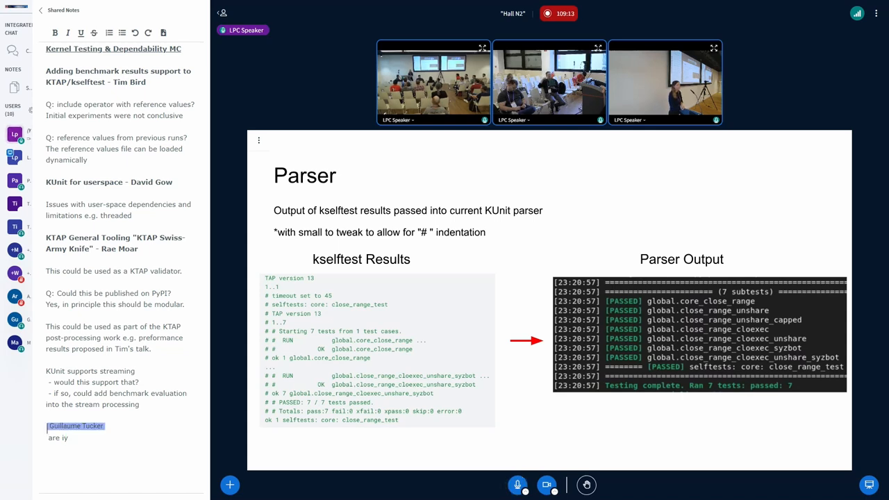
type("It could inc")
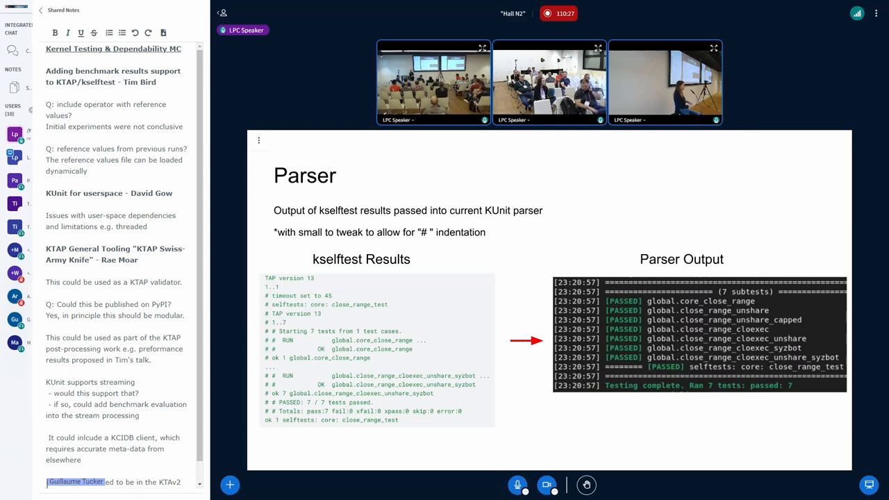
type("-> This would need to be in the KTAv2")
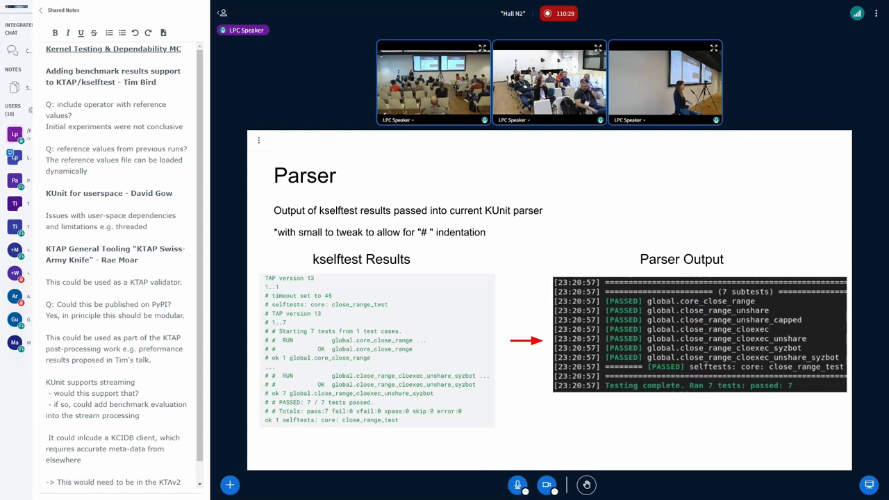